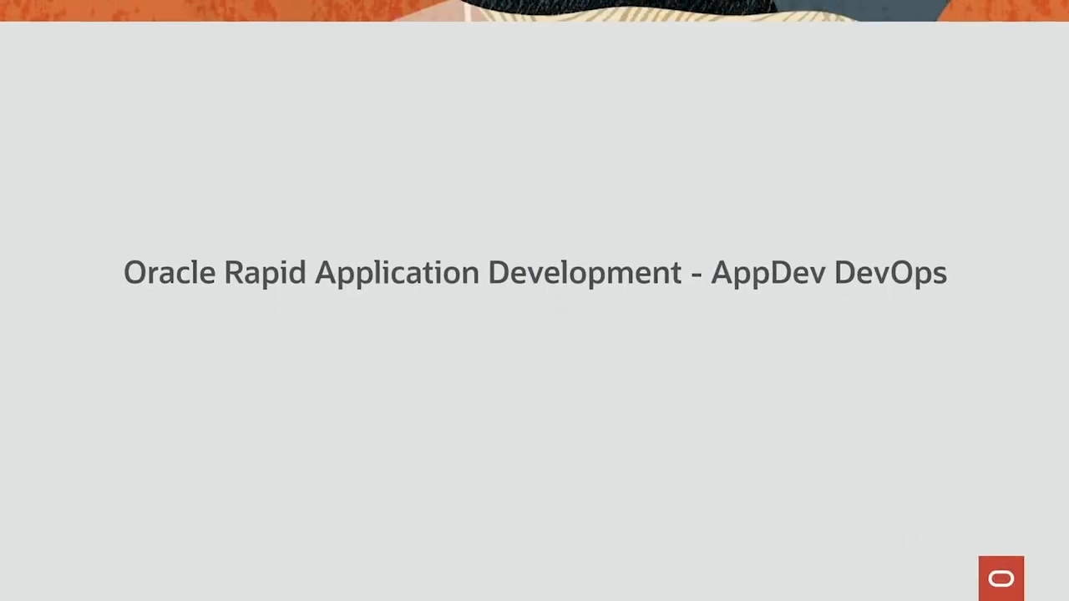
# Step: Advance past the title slide to the Identity Compartments list
pyautogui.press('right')
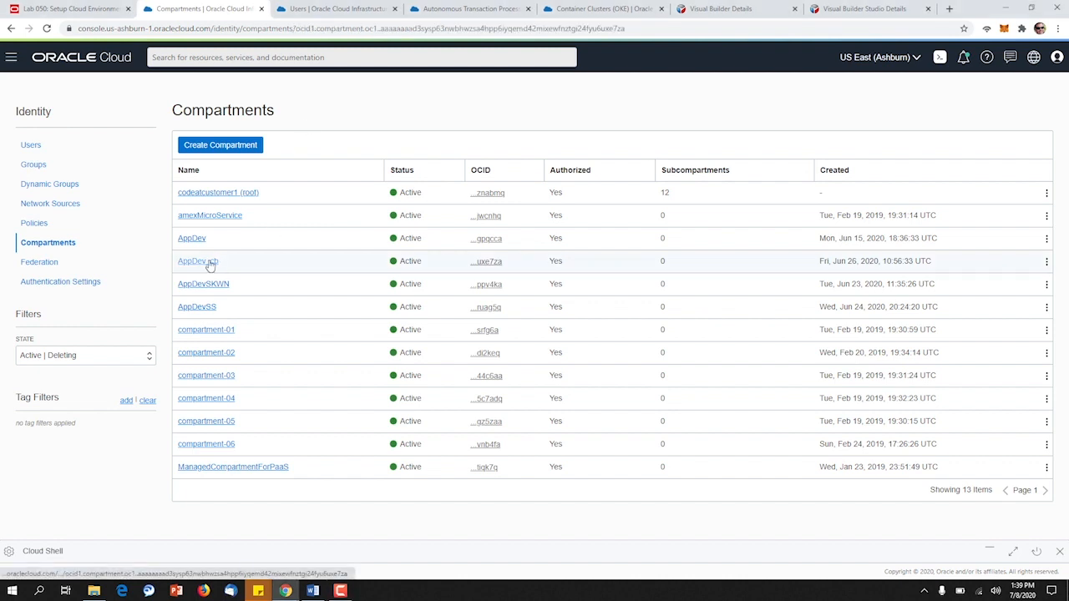
# Step: View the AppDev_cb compartment's details page with its root parent and no child compartments
pyautogui.click(197, 260)
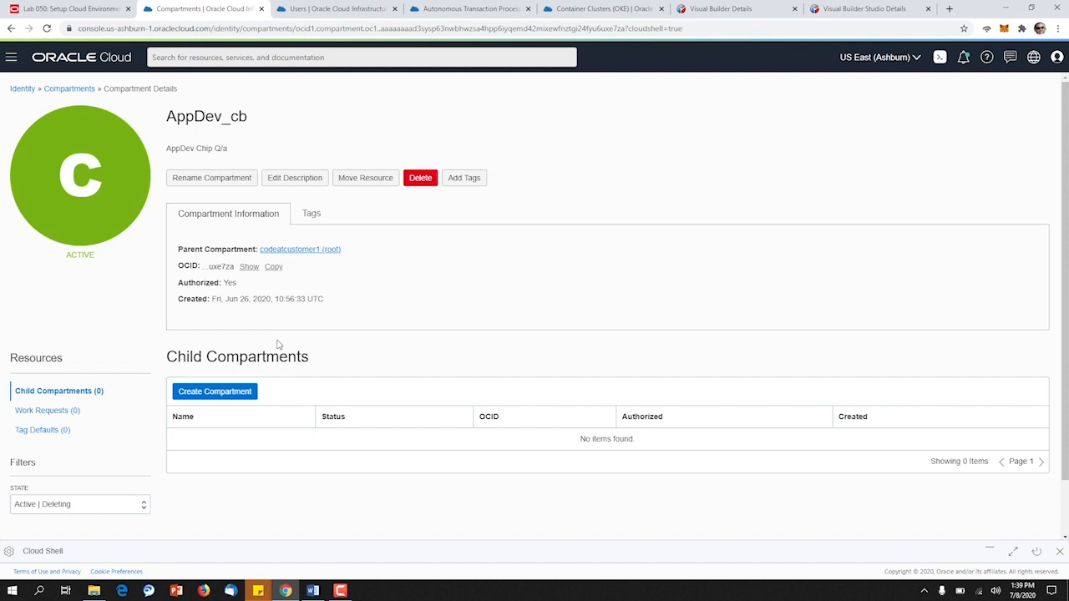
pyautogui.moveTo(887, 152)
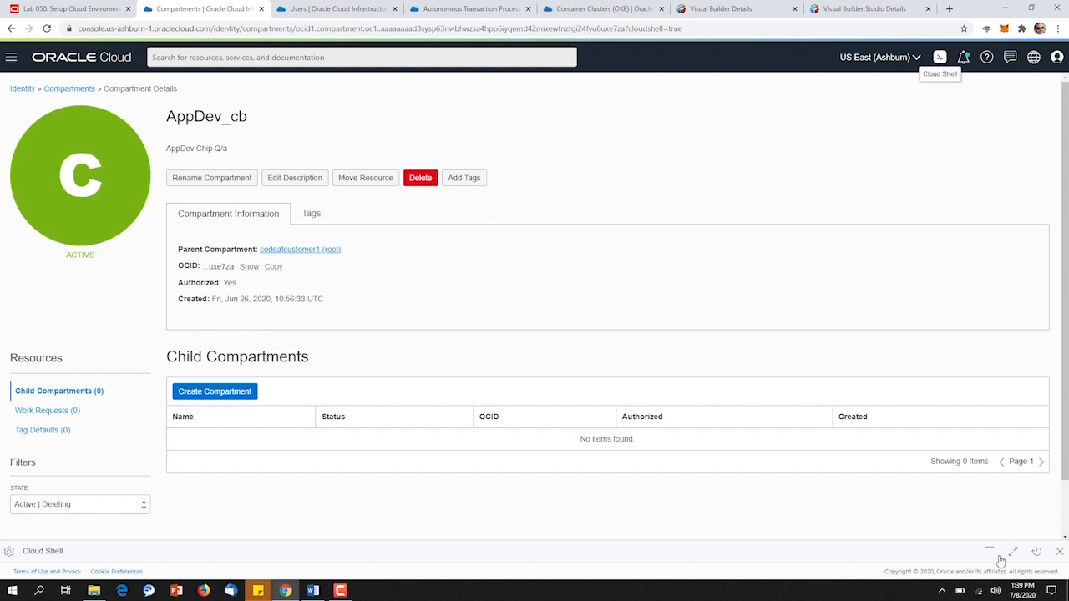
pyautogui.moveTo(1014, 551)
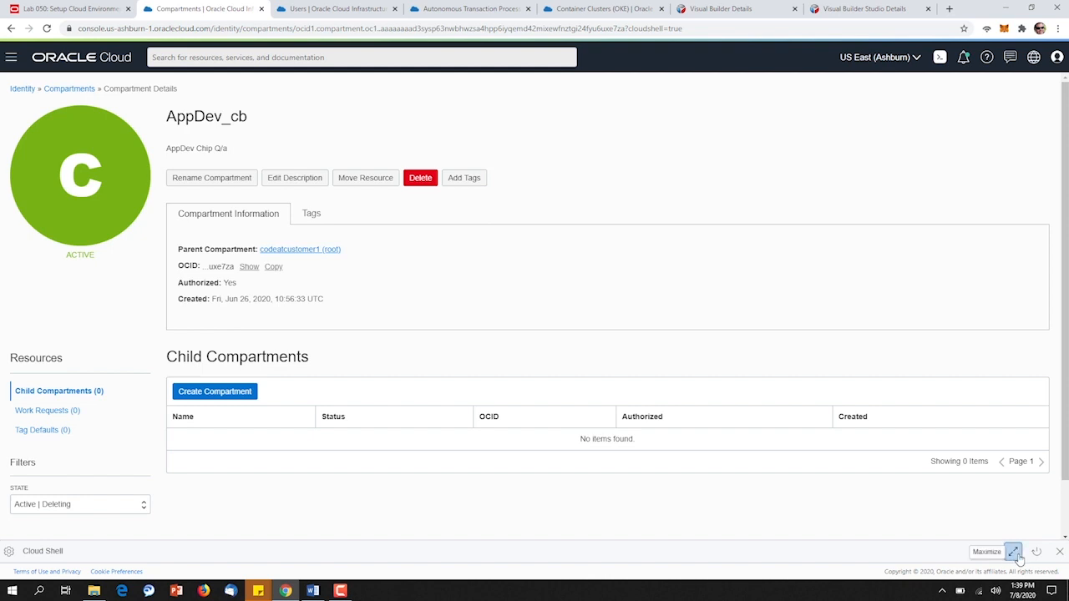
pyautogui.click(1015, 552)
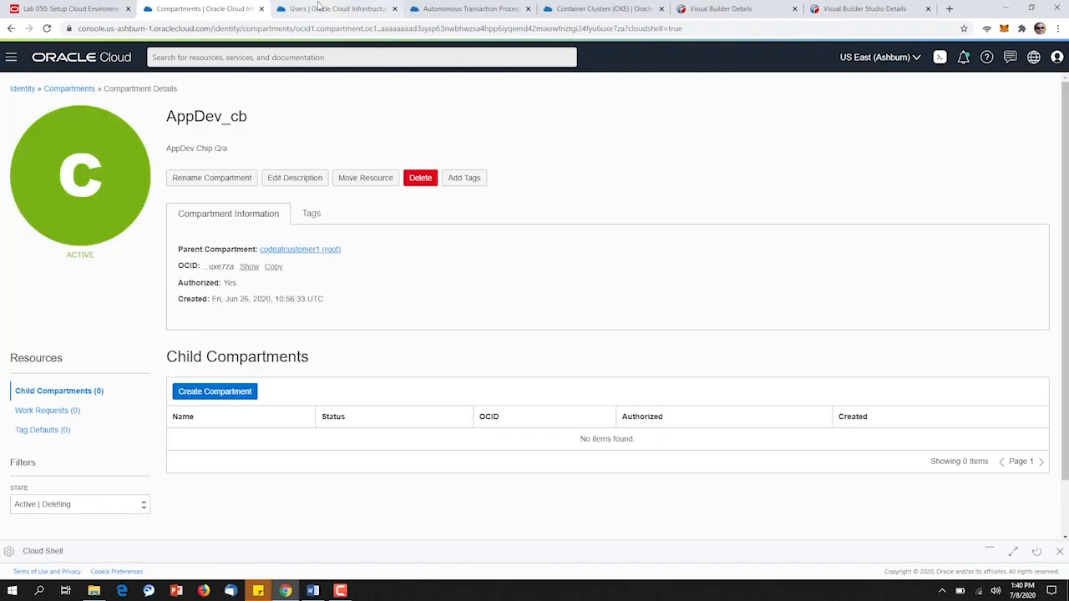
# Step: Review the user's API keys, then show the AppDev_cb Autonomous Databases list
pyautogui.click(334, 8)
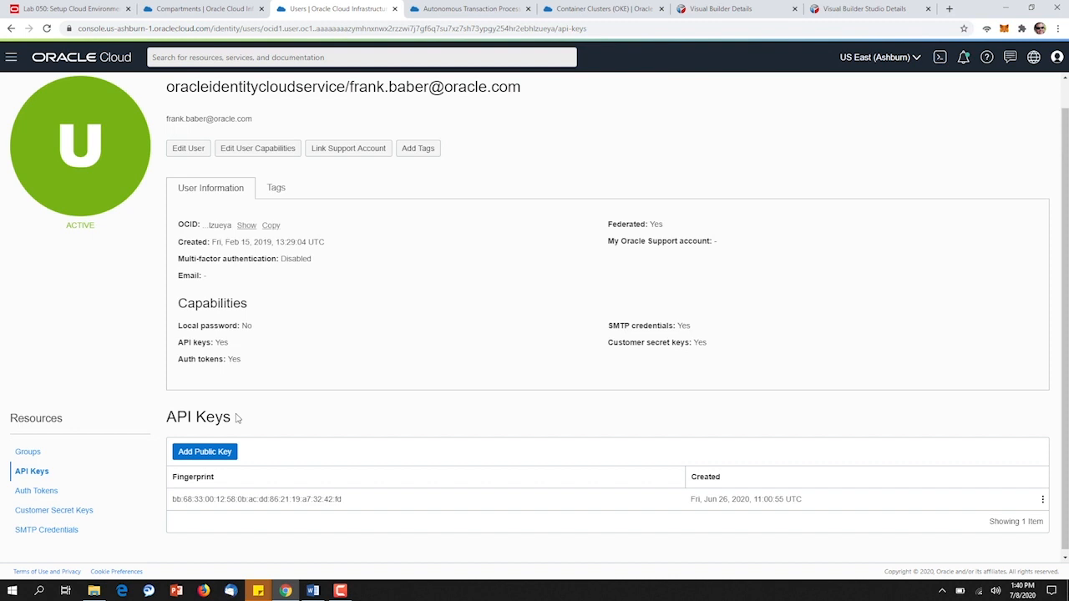
pyautogui.scroll(-3)
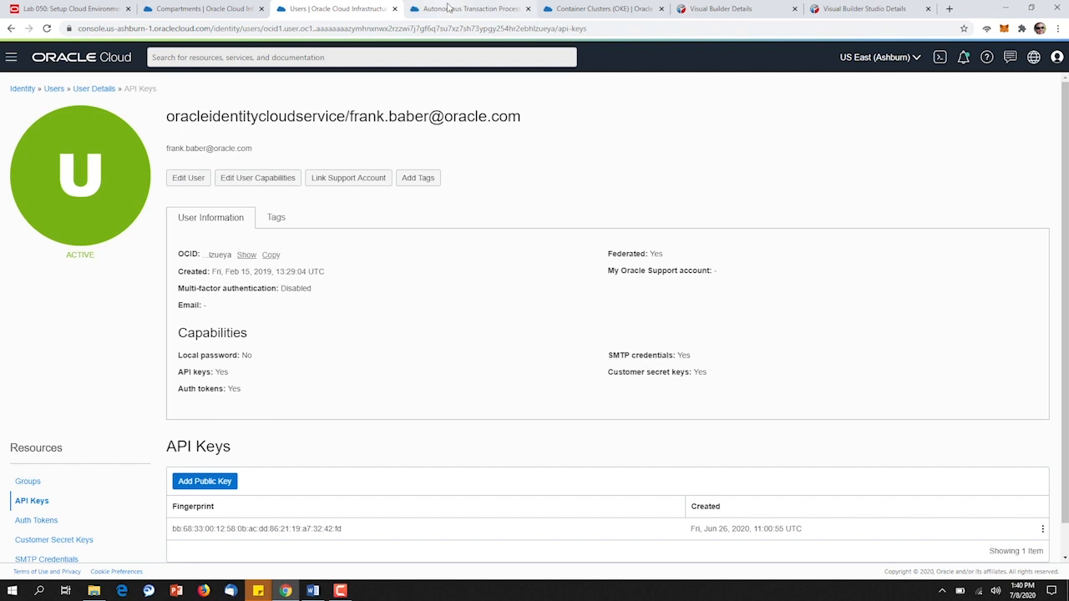
pyautogui.click(468, 8)
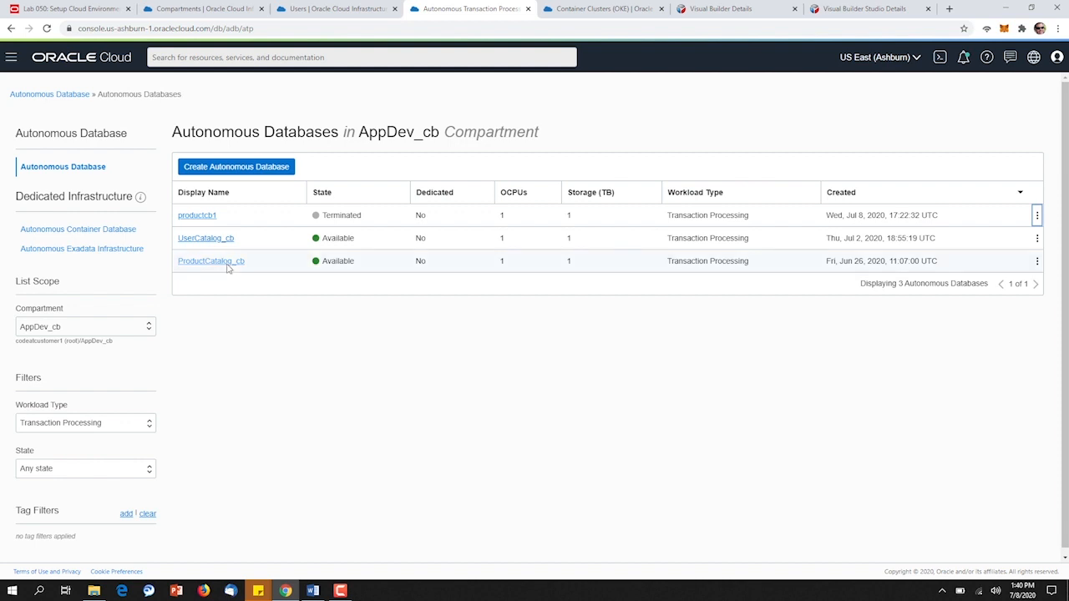
# Step: View ProductCatalog_cb's database details, then show the AppDev_cb container clusters list with cluster1_cb
pyautogui.click(210, 260)
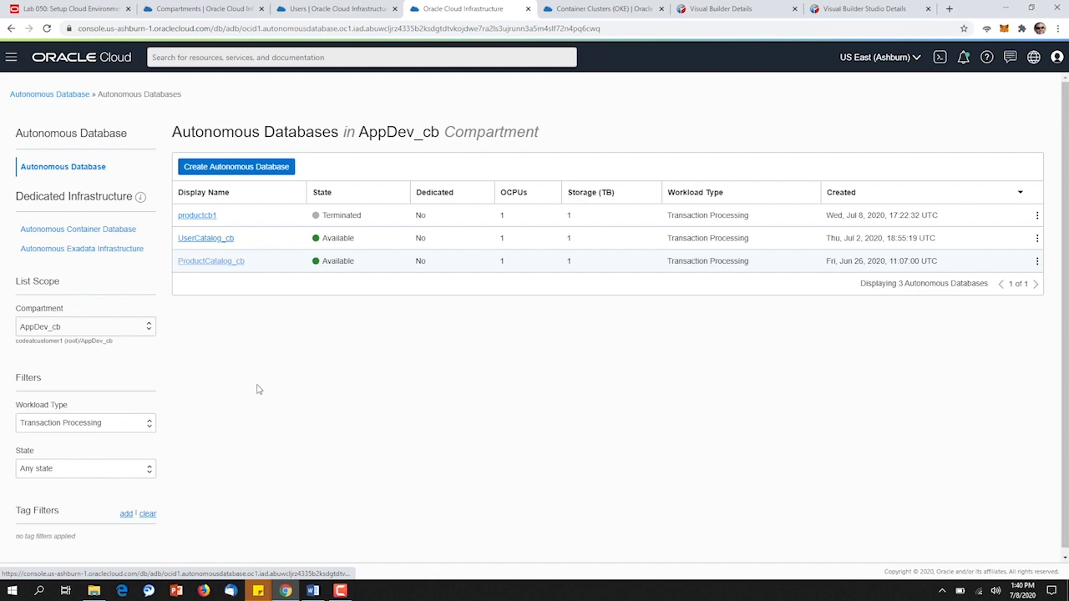
pyautogui.click(210, 261)
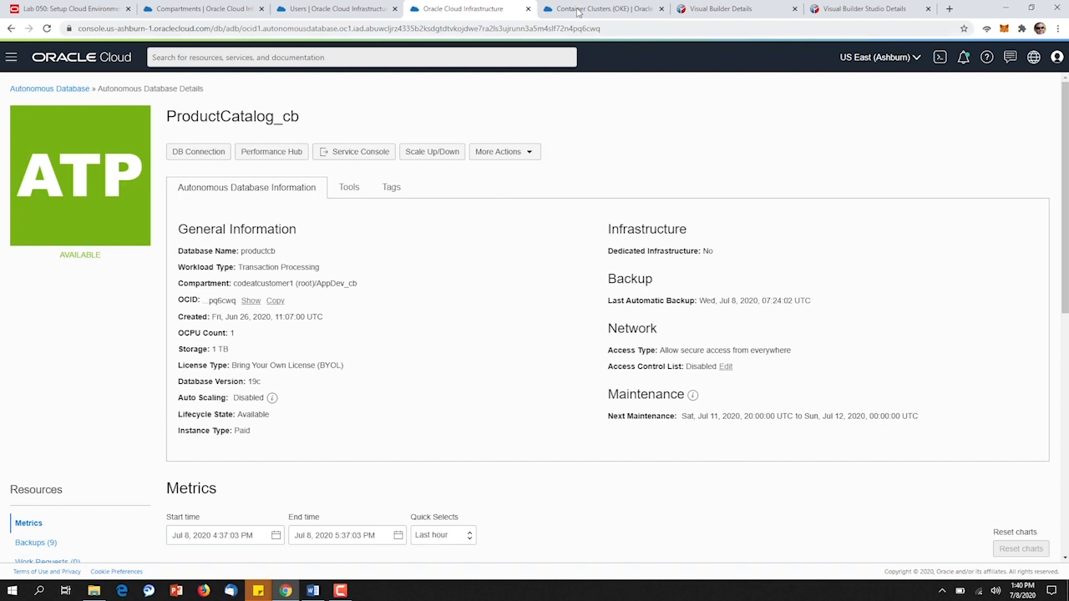
pyautogui.click(601, 8)
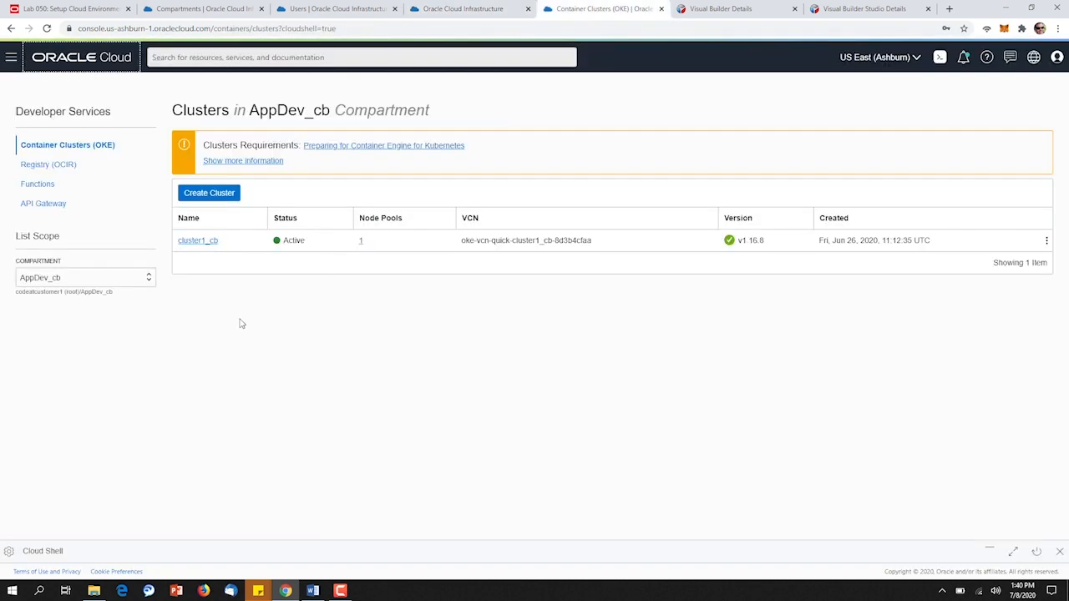
pyautogui.moveTo(230, 219)
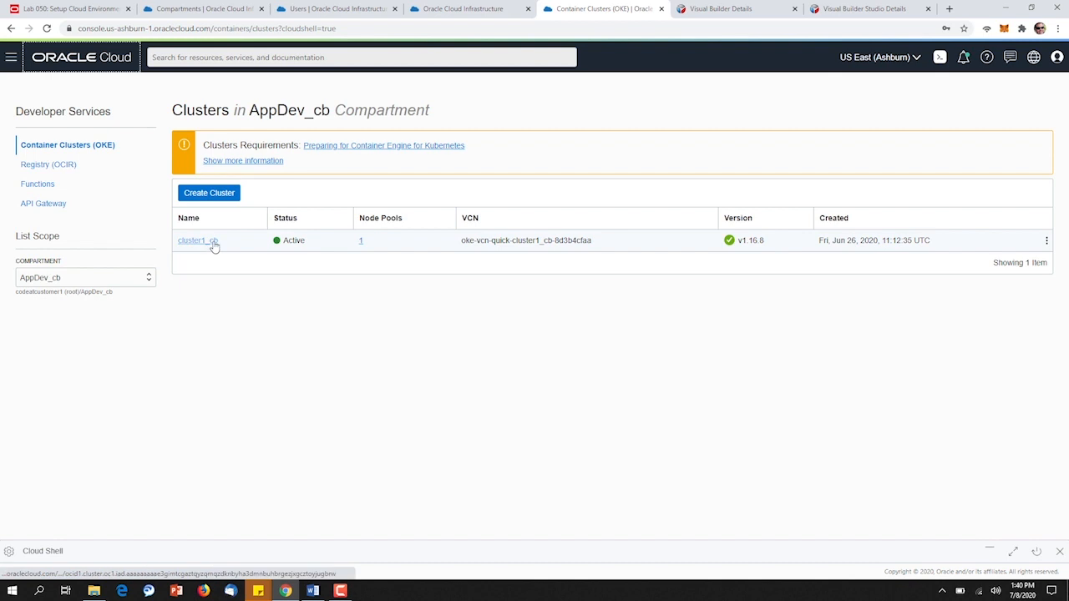
# Step: Review cluster1_cb's details, then show the Visual Builder overview with 2 instances
pyautogui.click(197, 241)
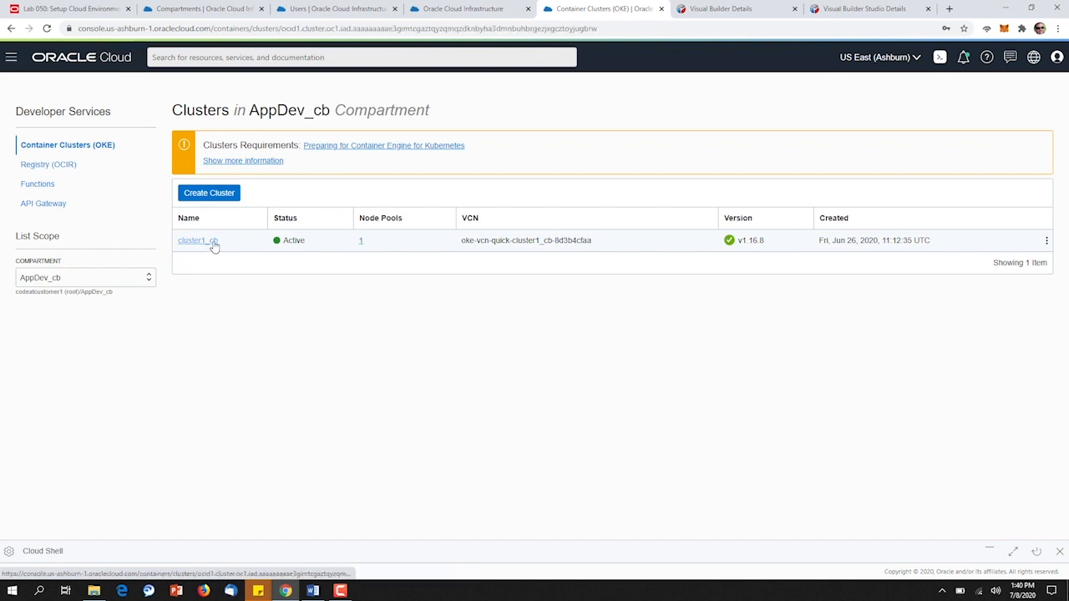
pyautogui.click(939, 57)
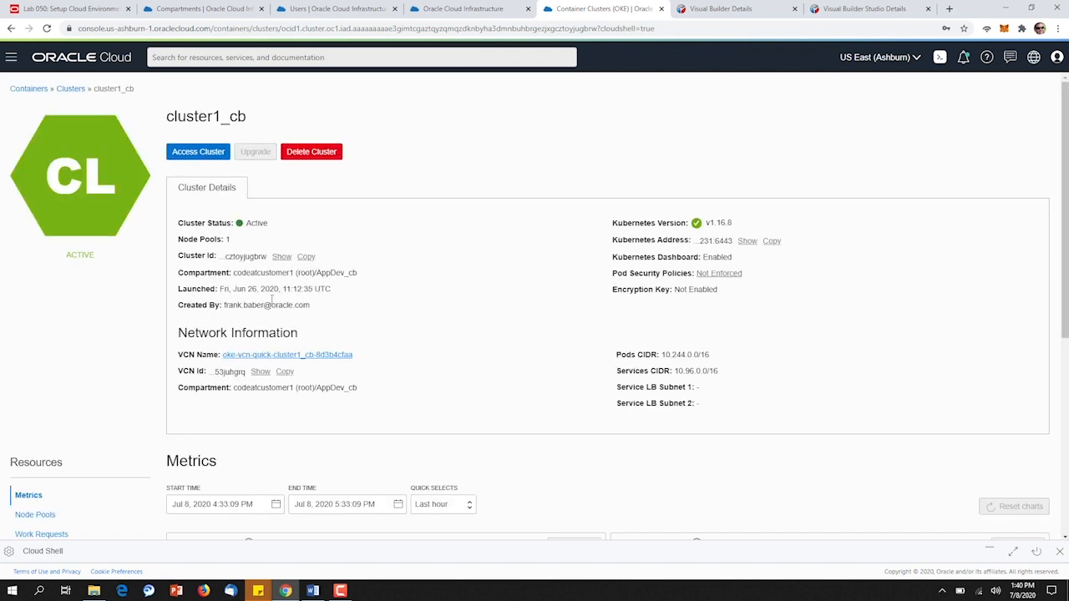
pyautogui.scroll(-3)
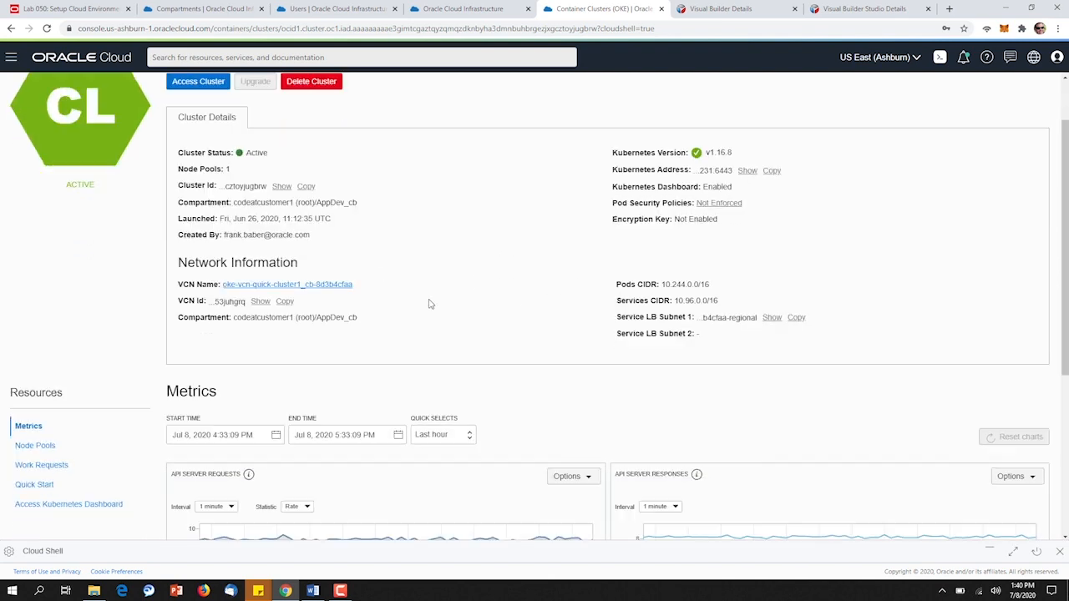
pyautogui.scroll(-3)
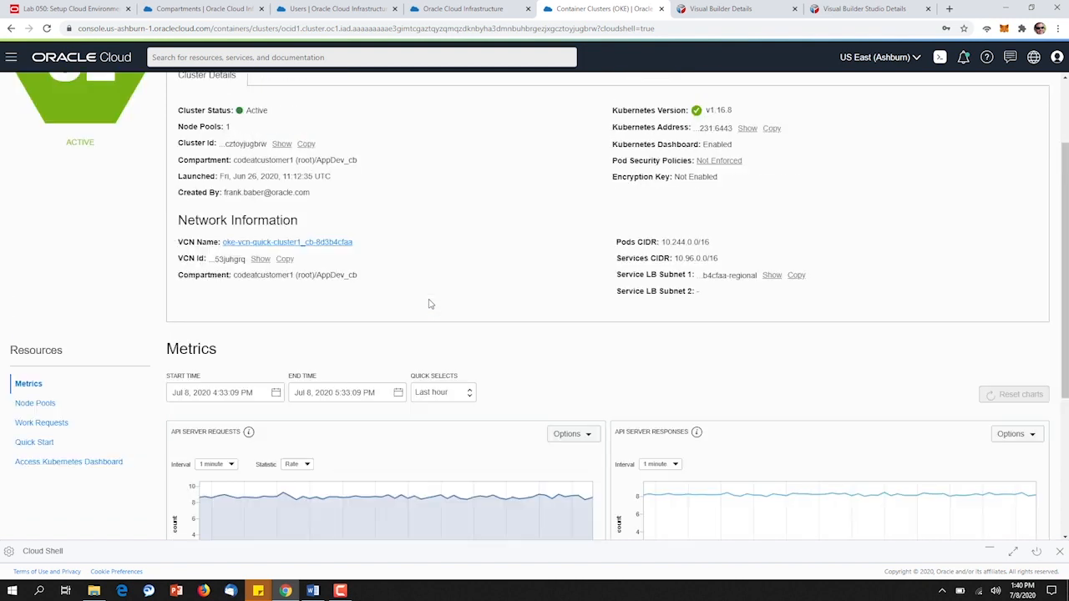
pyautogui.scroll(3)
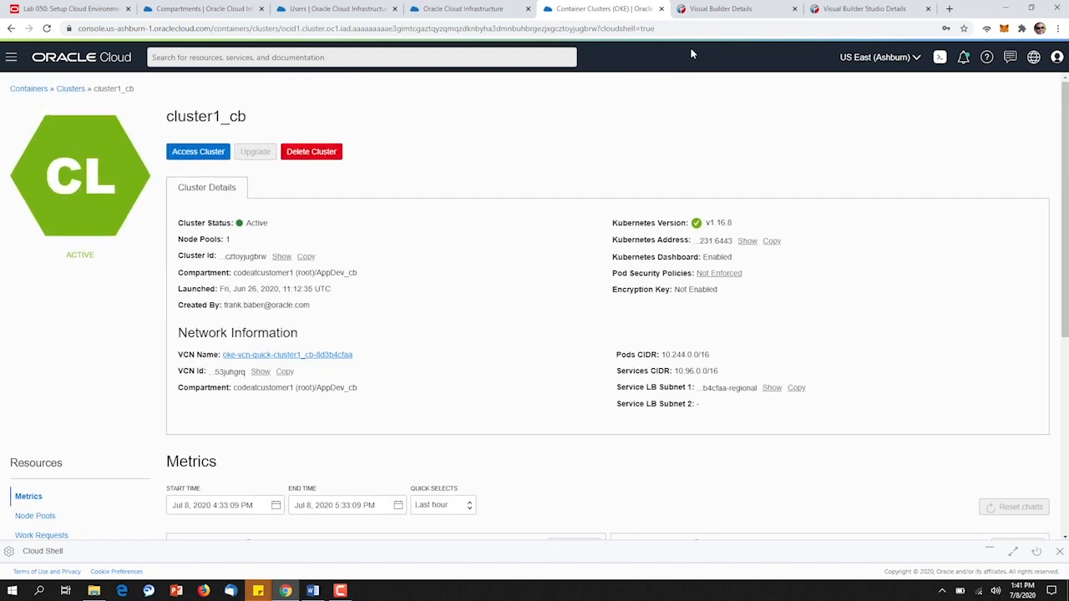
pyautogui.click(735, 8)
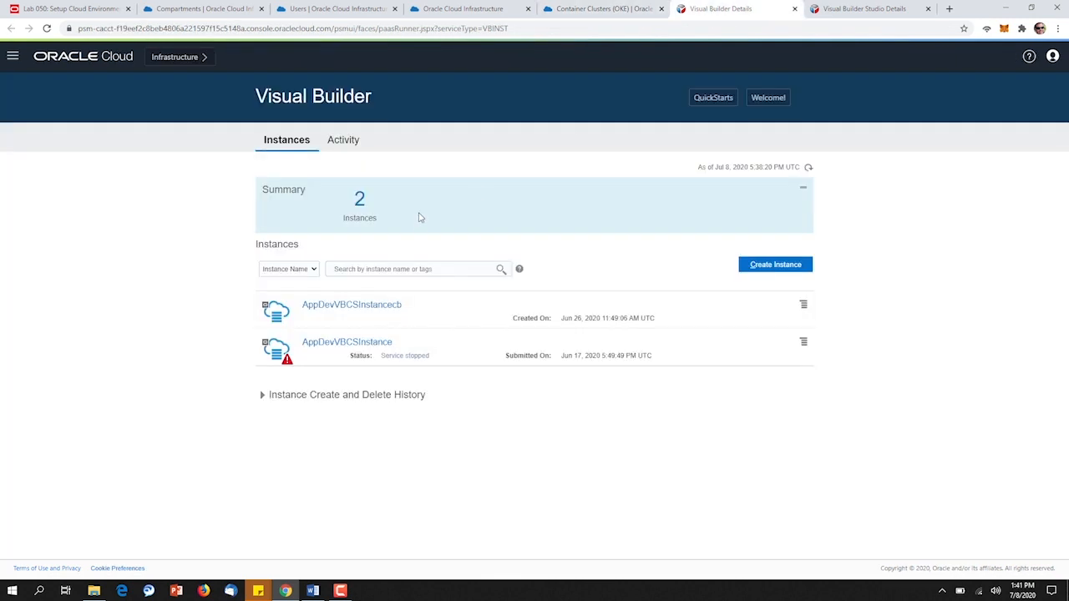
pyautogui.moveTo(351, 304)
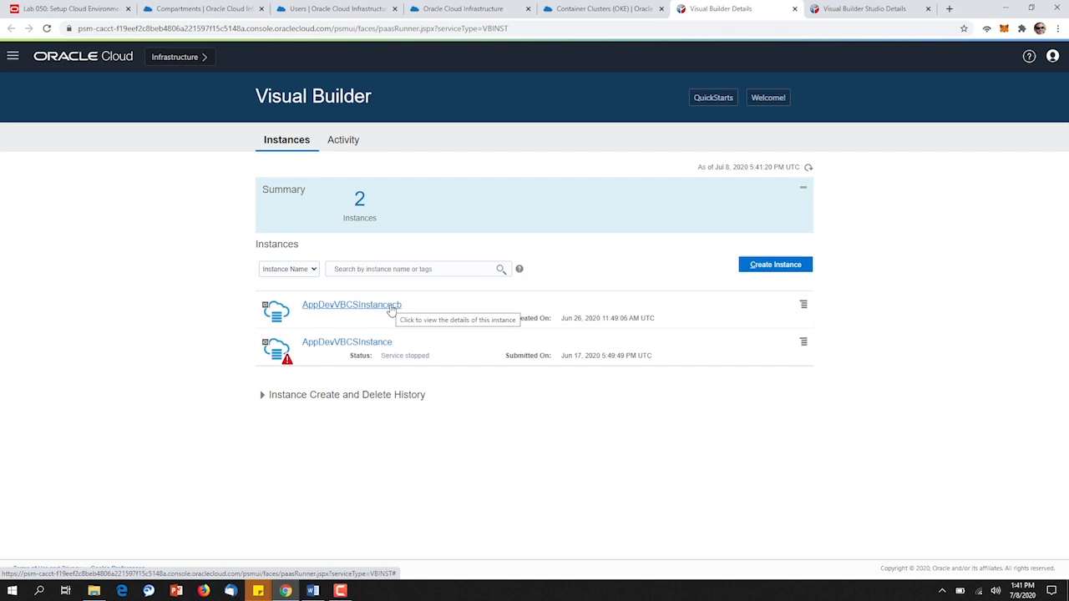
# Step: Show the Visual Builder Studio instances page listing the AppDev instance
pyautogui.click(868, 9)
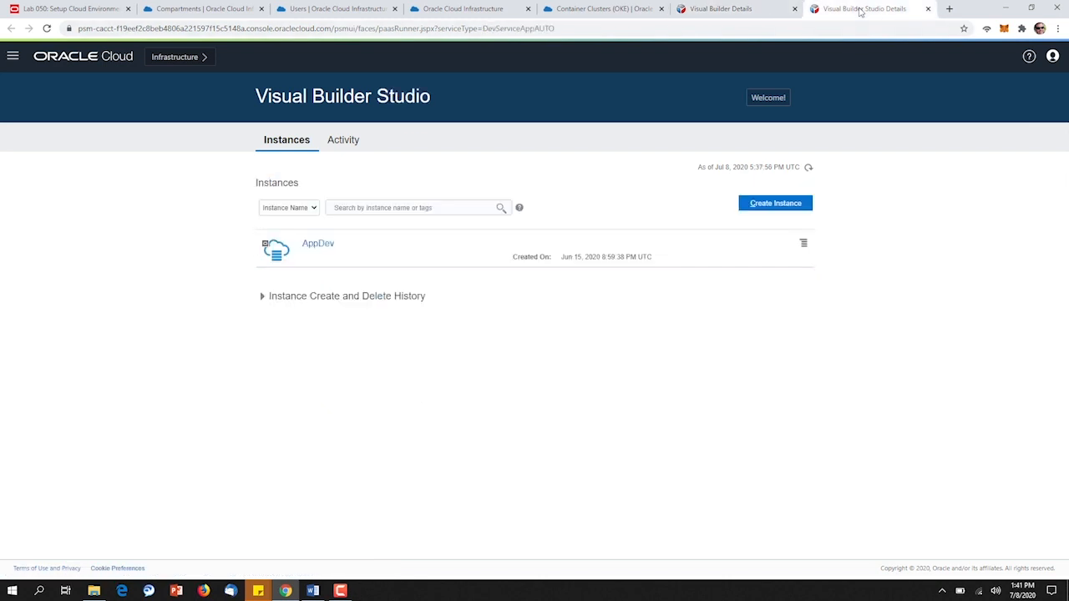
pyautogui.moveTo(217, 302)
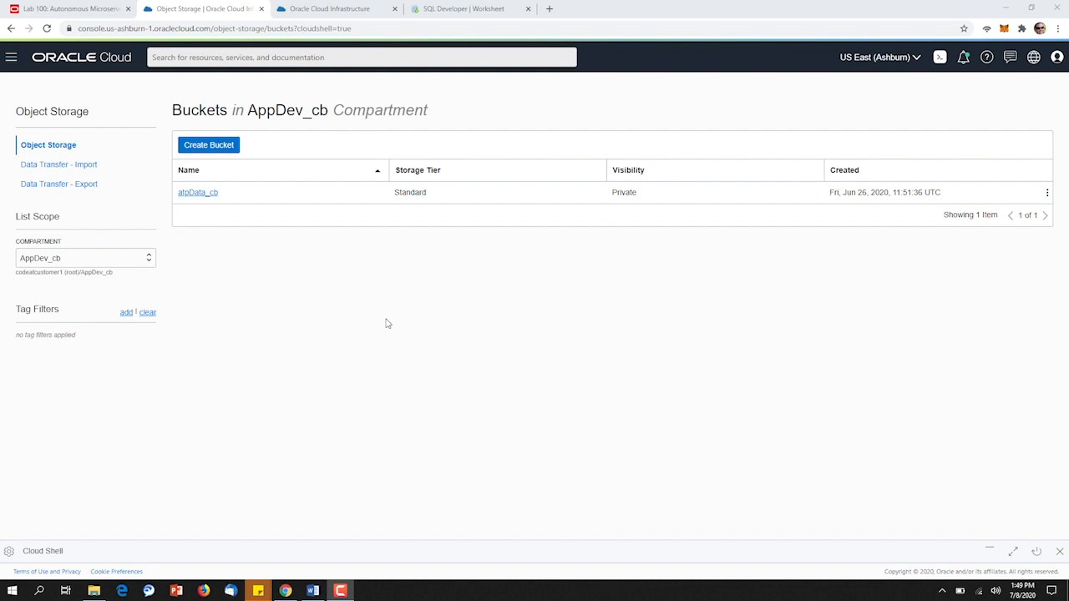
pyautogui.moveTo(385, 324)
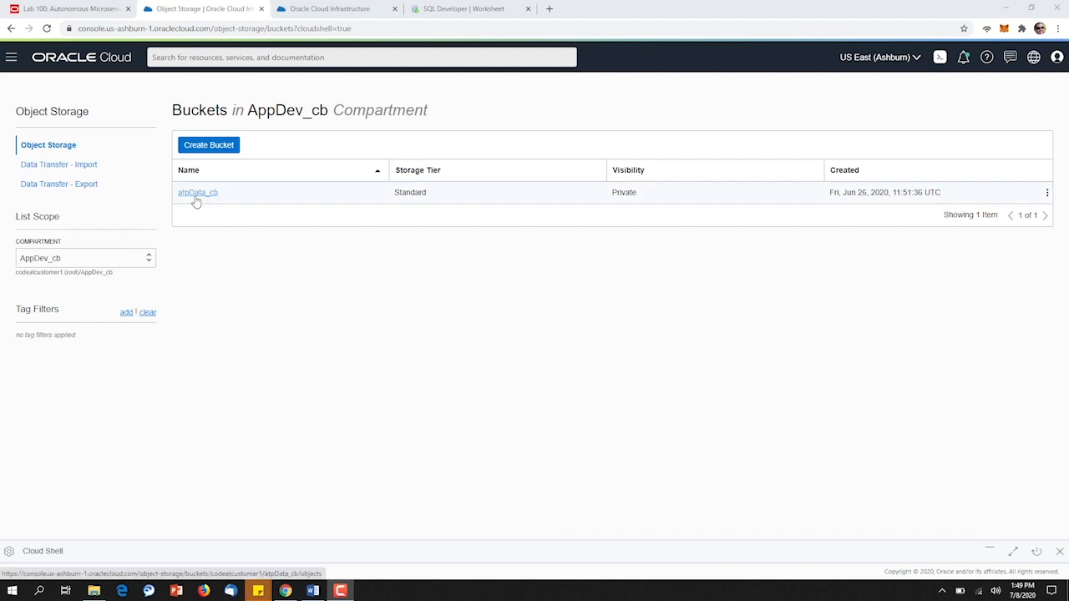
# Step: Leave the appData_cb bucket list for ProductCatalog_cb's database Tools section
pyautogui.click(326, 8)
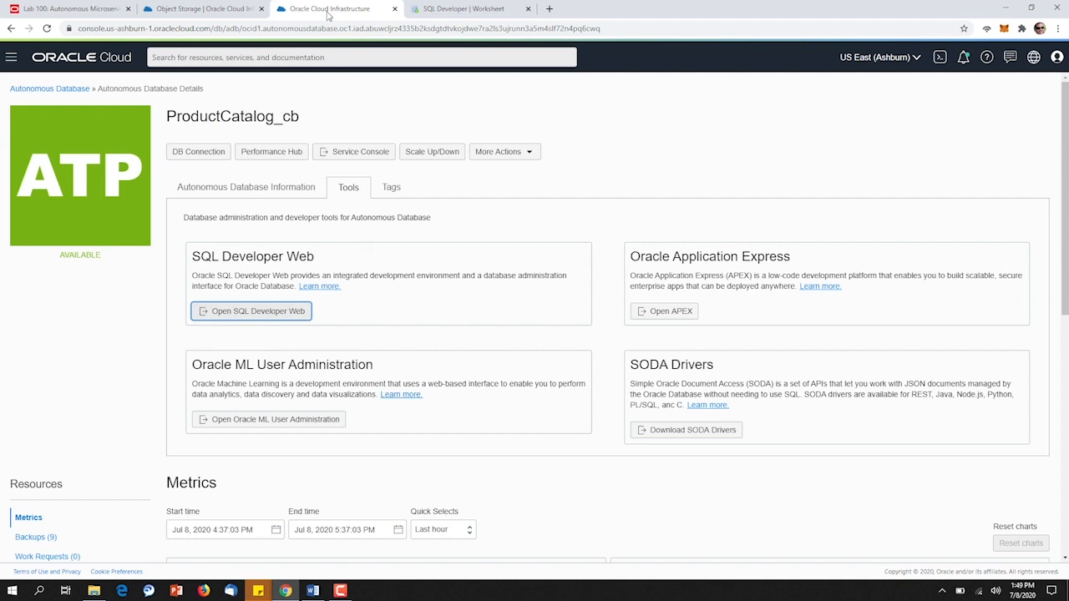
pyautogui.moveTo(262, 314)
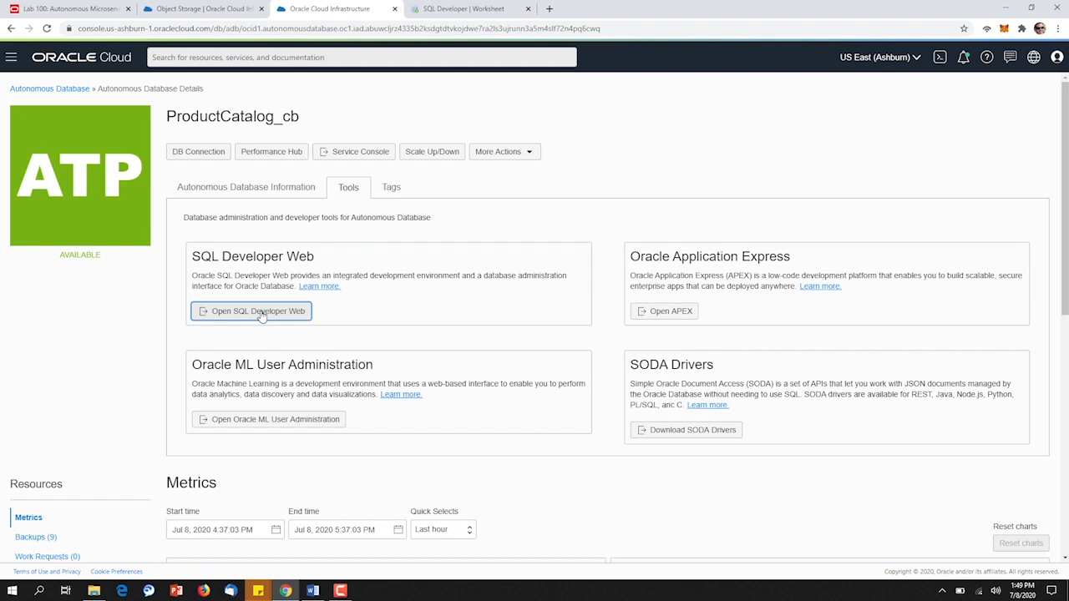
# Step: Launch SQL Developer Web for ProductCatalog_cb, landing on the create-user worksheet
pyautogui.click(250, 310)
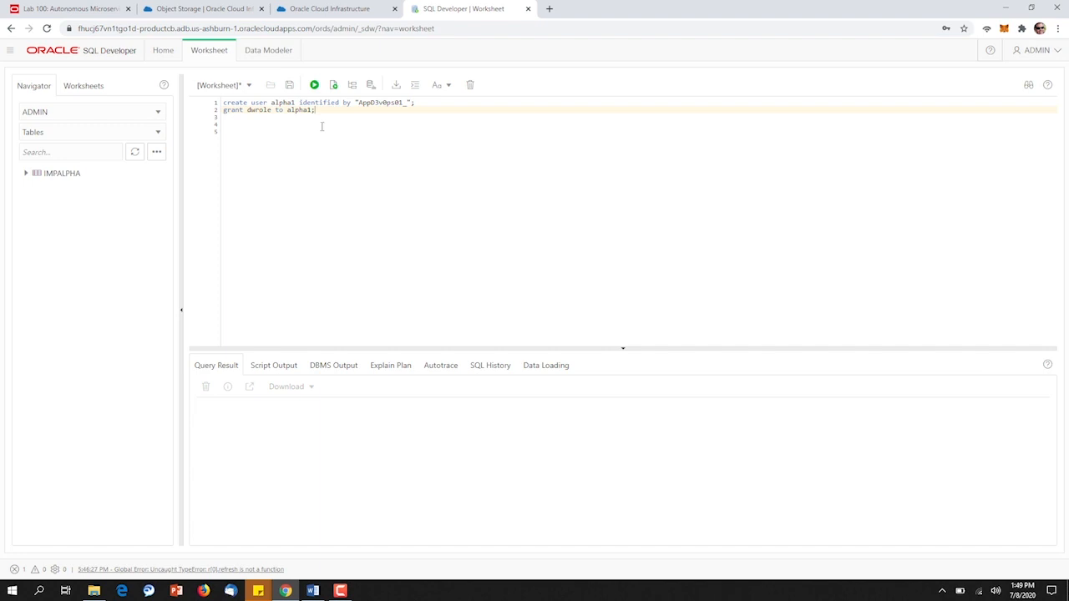
pyautogui.moveTo(332, 83)
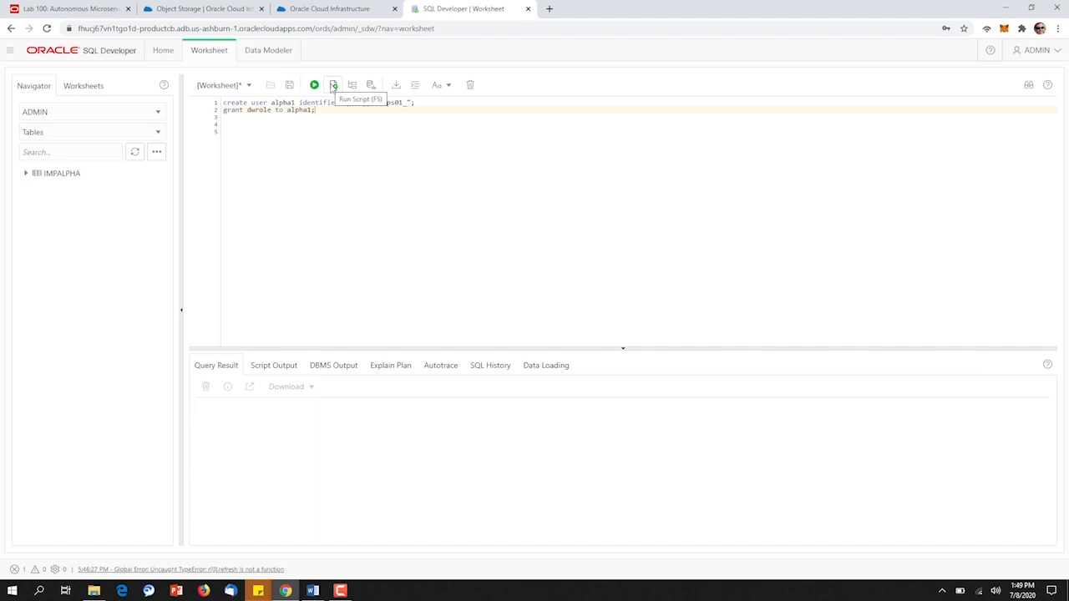
# Step: Run the script creating user ALPHA1 with grants, then load the DBMS_CLOUD.CREATE_CREDENTIAL block
pyautogui.click(333, 83)
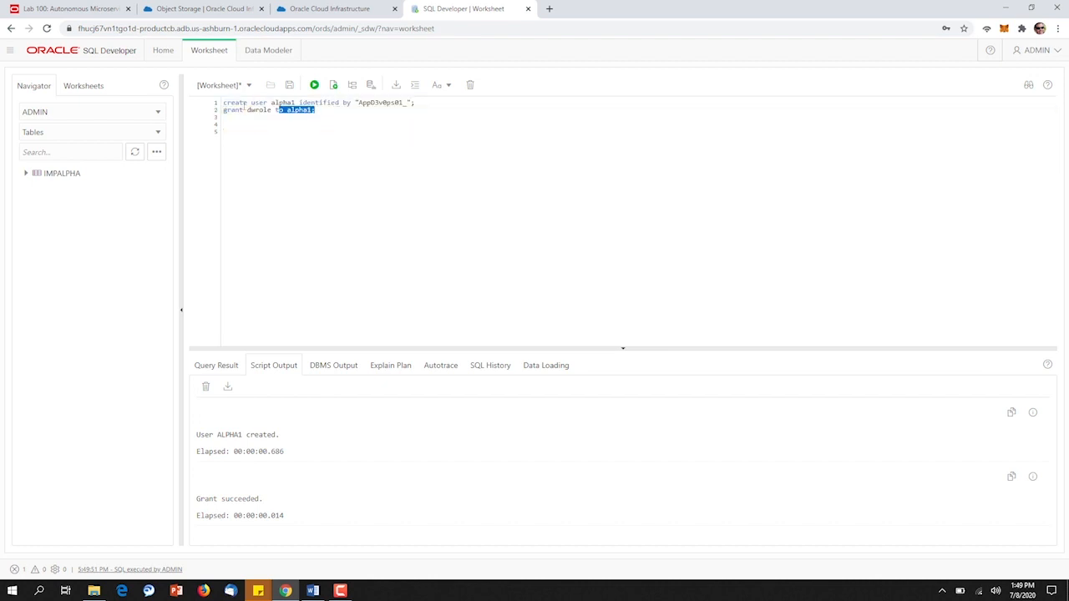
pyautogui.press('ctrl+a')
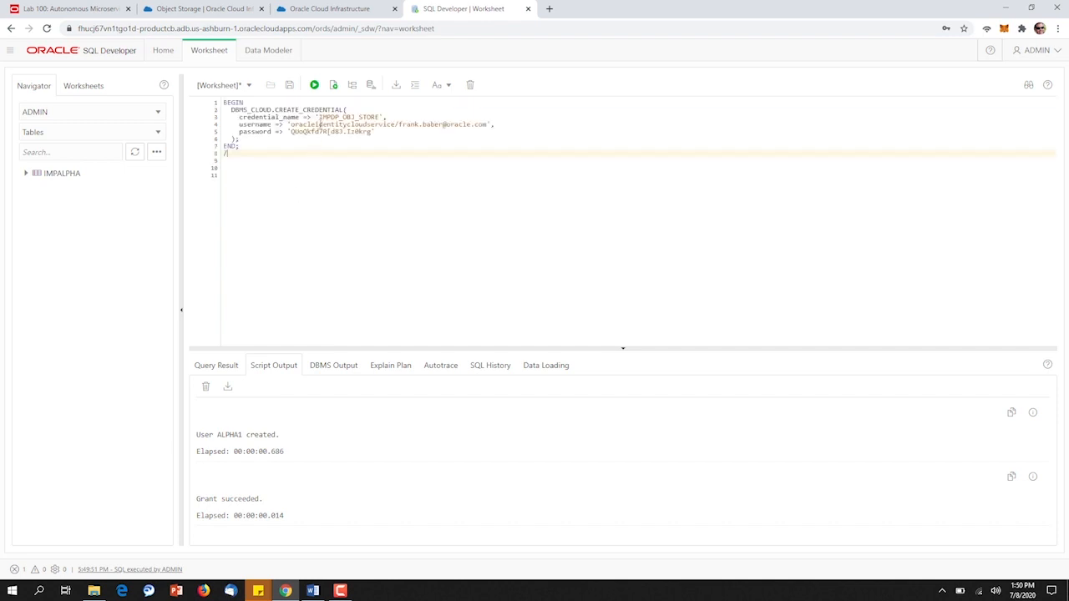
# Step: Run the DBMS_CLOUD.CREATE_CREDENTIAL block to successful completion
pyautogui.click(332, 83)
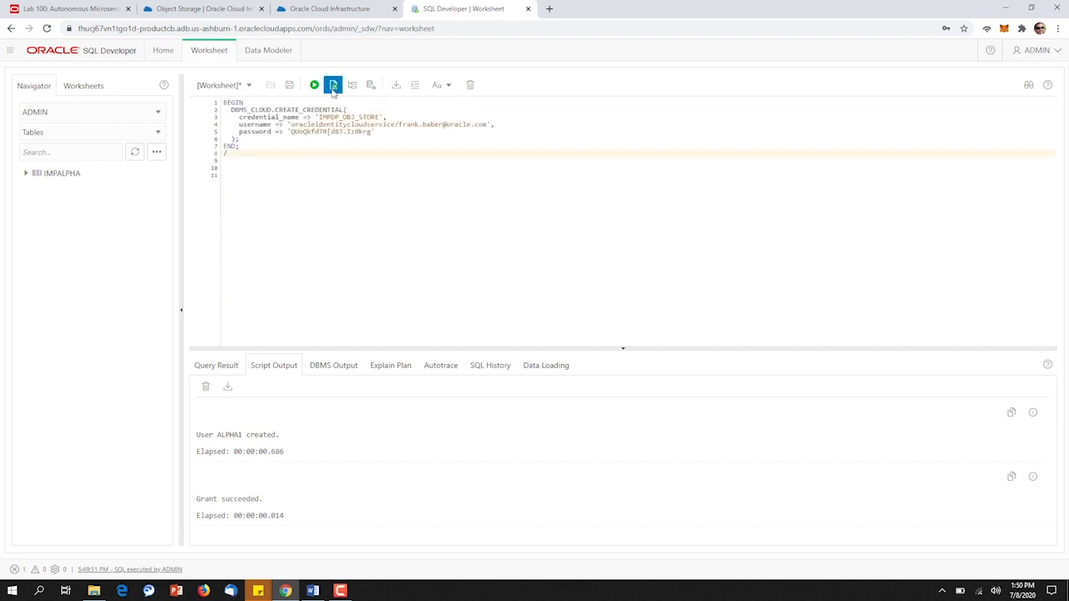
pyautogui.click(314, 84)
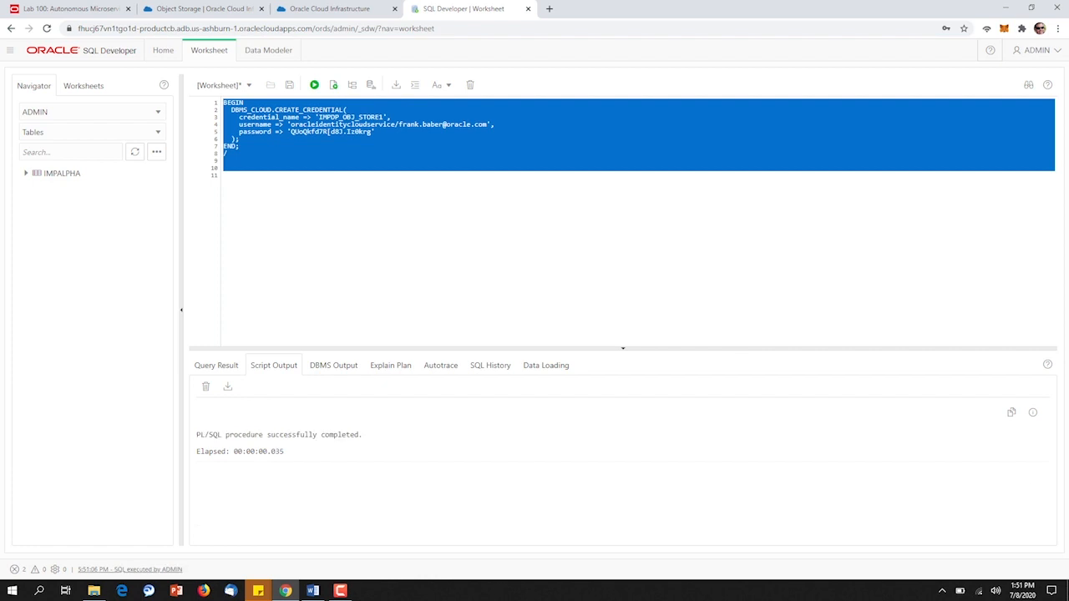
pyautogui.moveTo(341, 229)
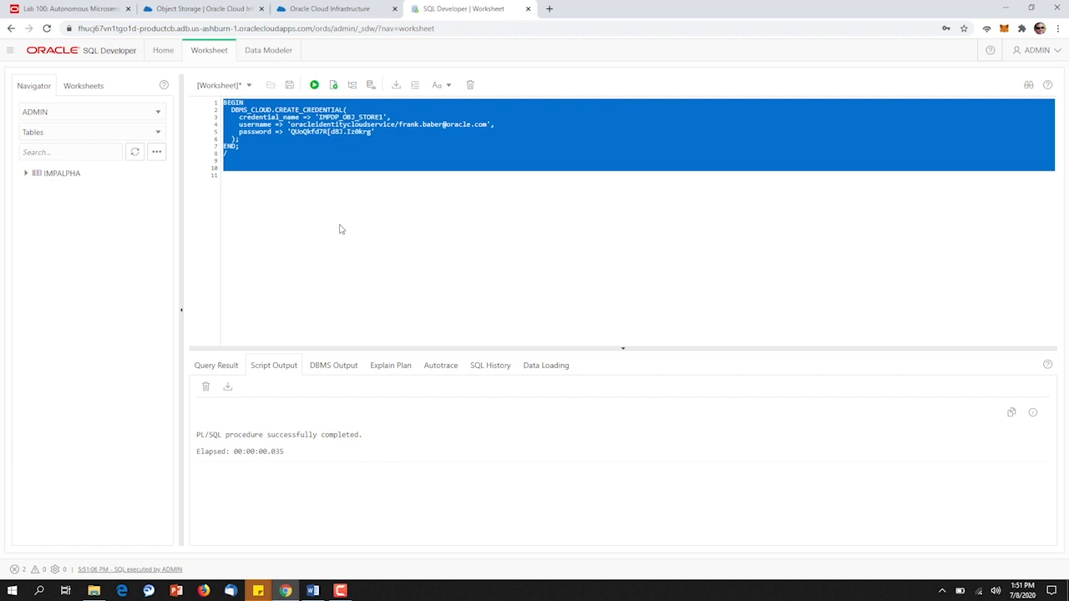
pyautogui.scroll(-3)
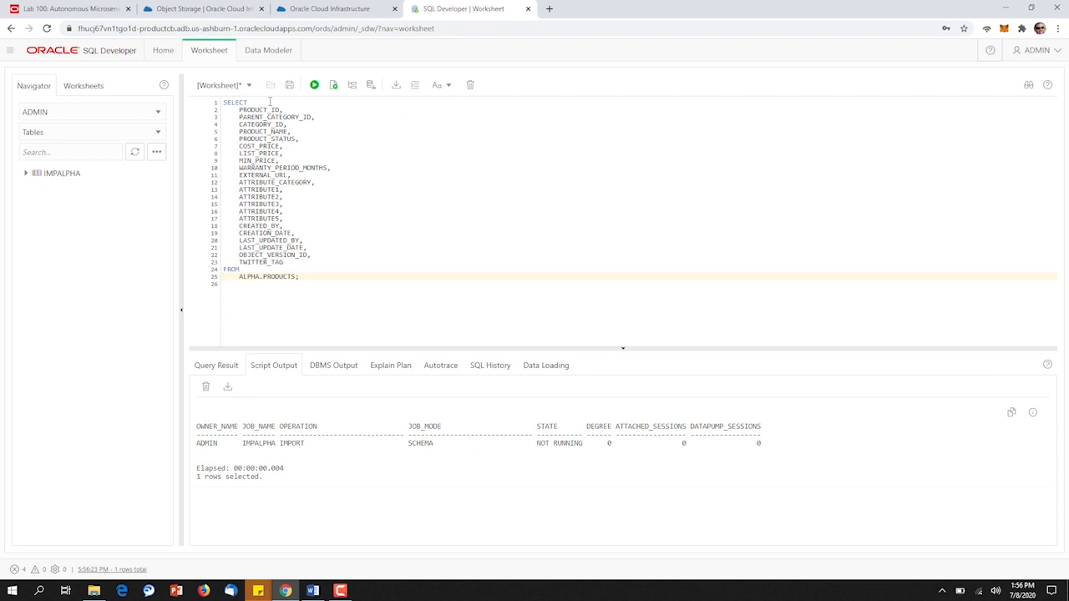
# Step: Run the SELECT on ALPHA1.PRODUCTS to list product rows with IDs, names, status and prices
pyautogui.click(314, 84)
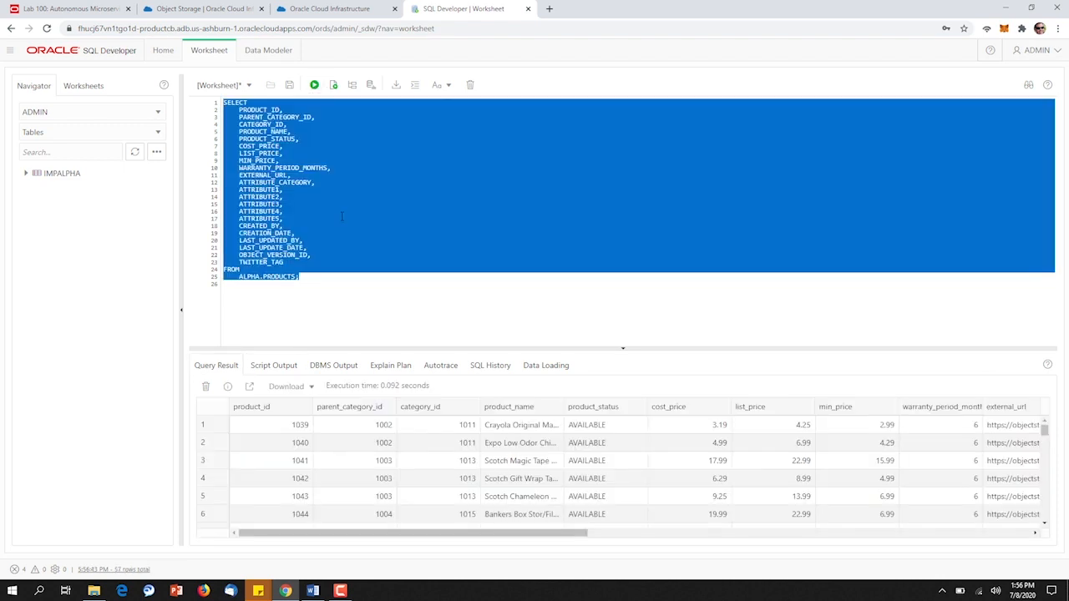